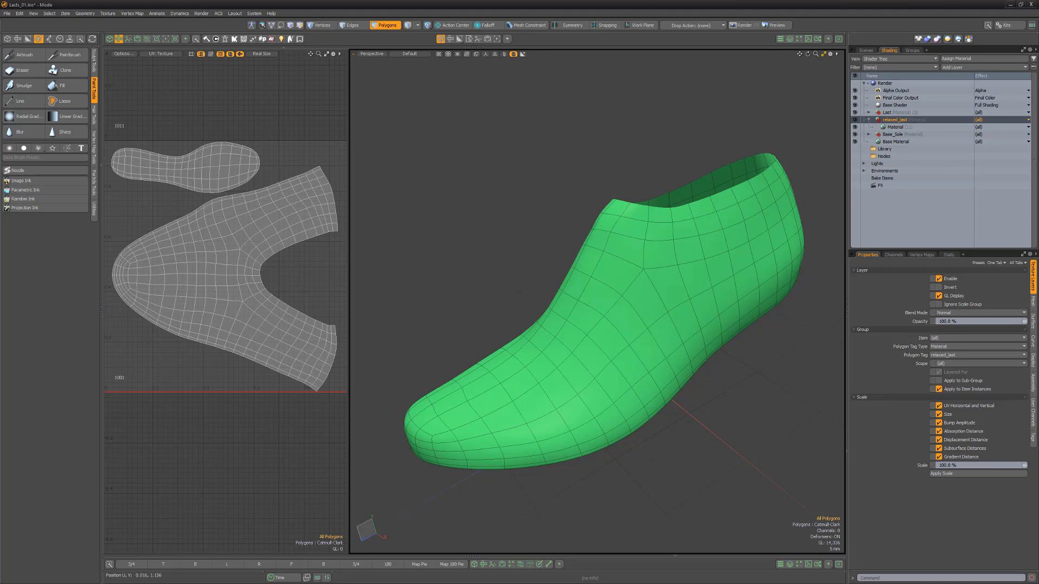
Activate the Paint Brush and apply Parametric Ink with its parameter set to Incidence Angle.
{"action": "left_click", "coordinate": [66, 55]}
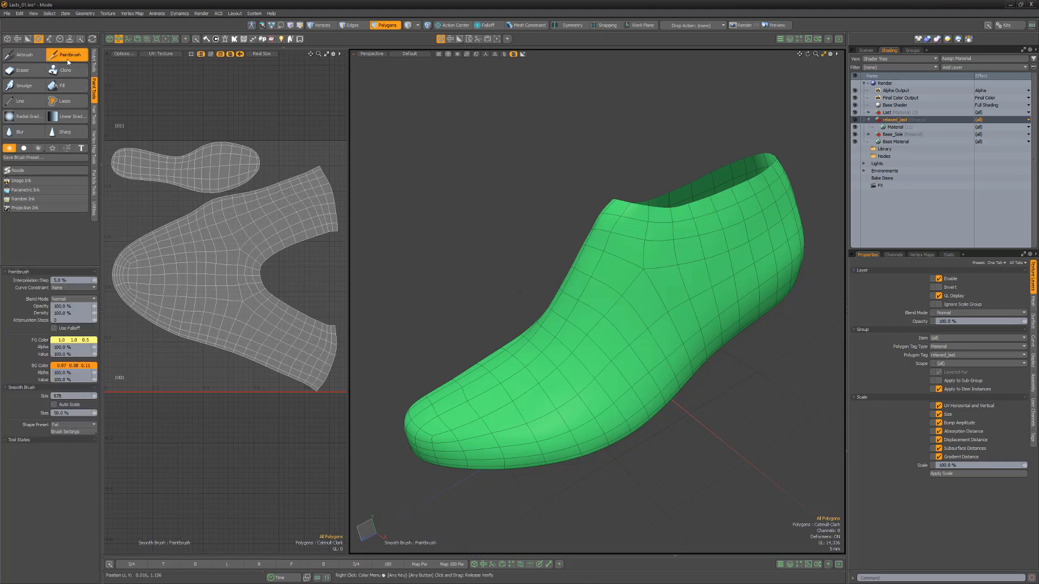
{"action": "left_click", "coordinate": [25, 191]}
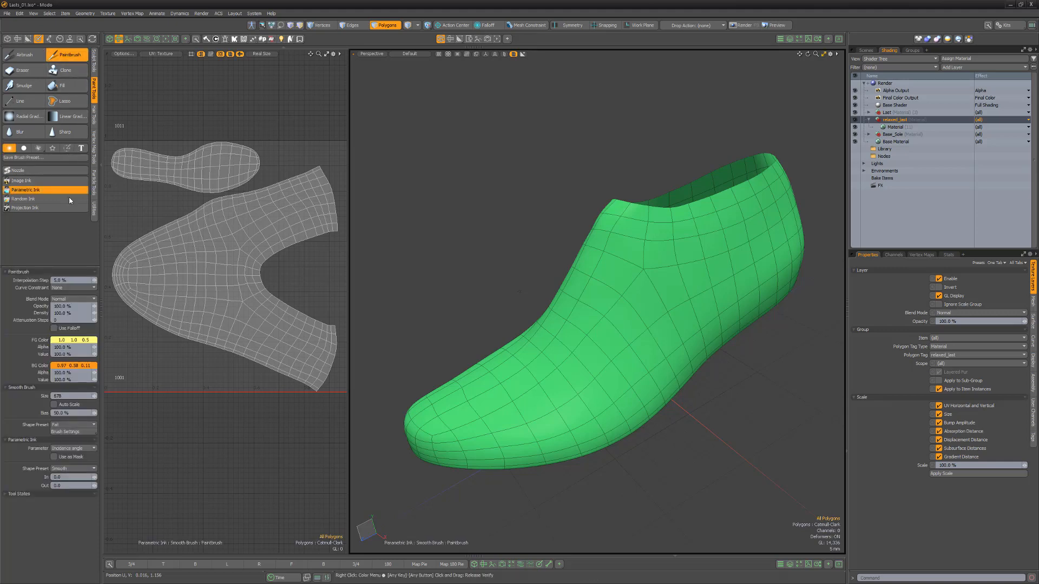